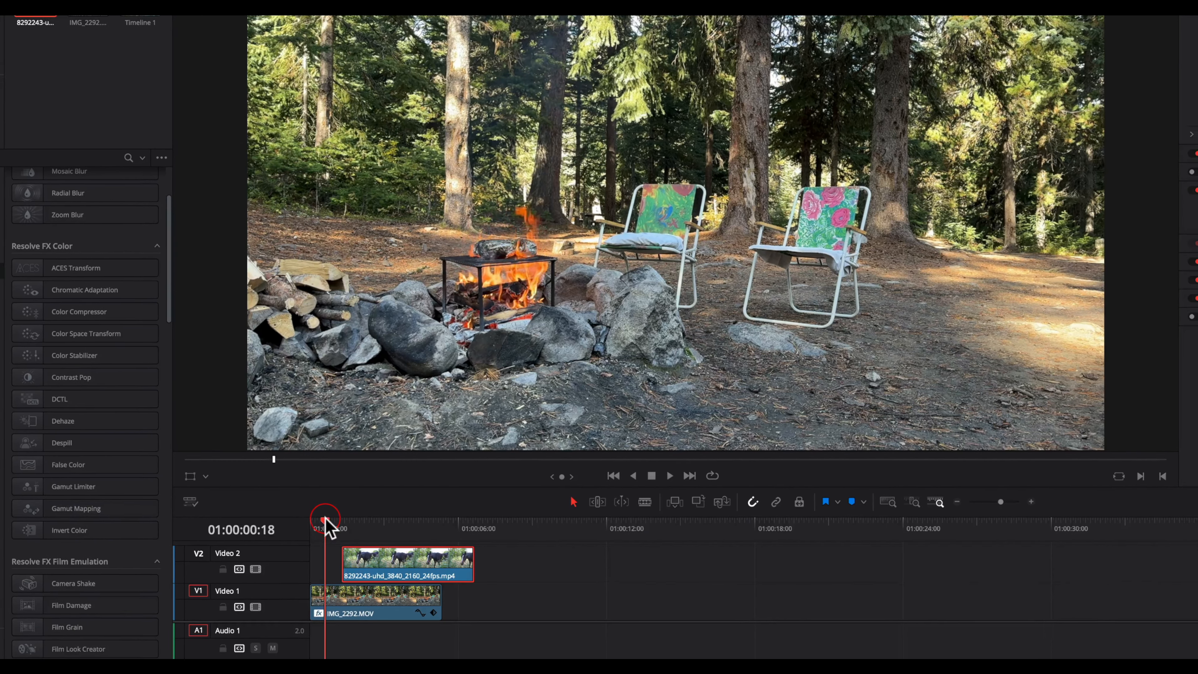
Step: Bring the horse clip into the Color page with a second serial node added
{"action": "left_click", "coordinate": [605, 650]}
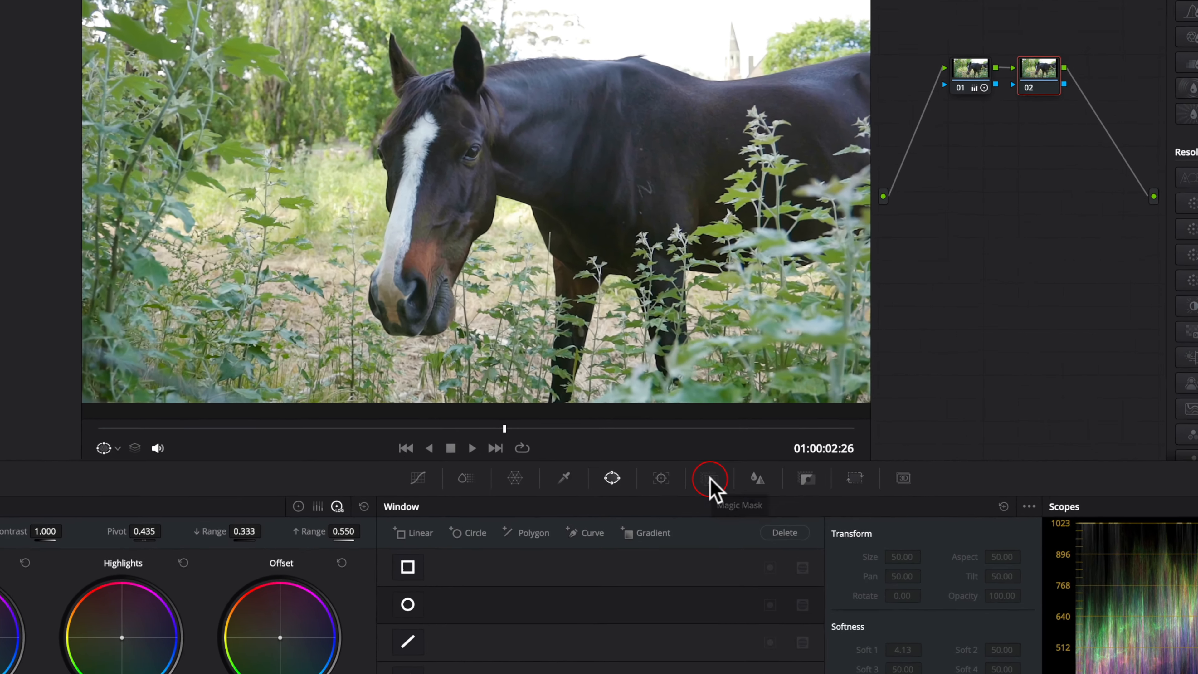
Step: Paint Magic Mask strokes over the horse's head and body on node 02
{"action": "left_click", "coordinate": [710, 477]}
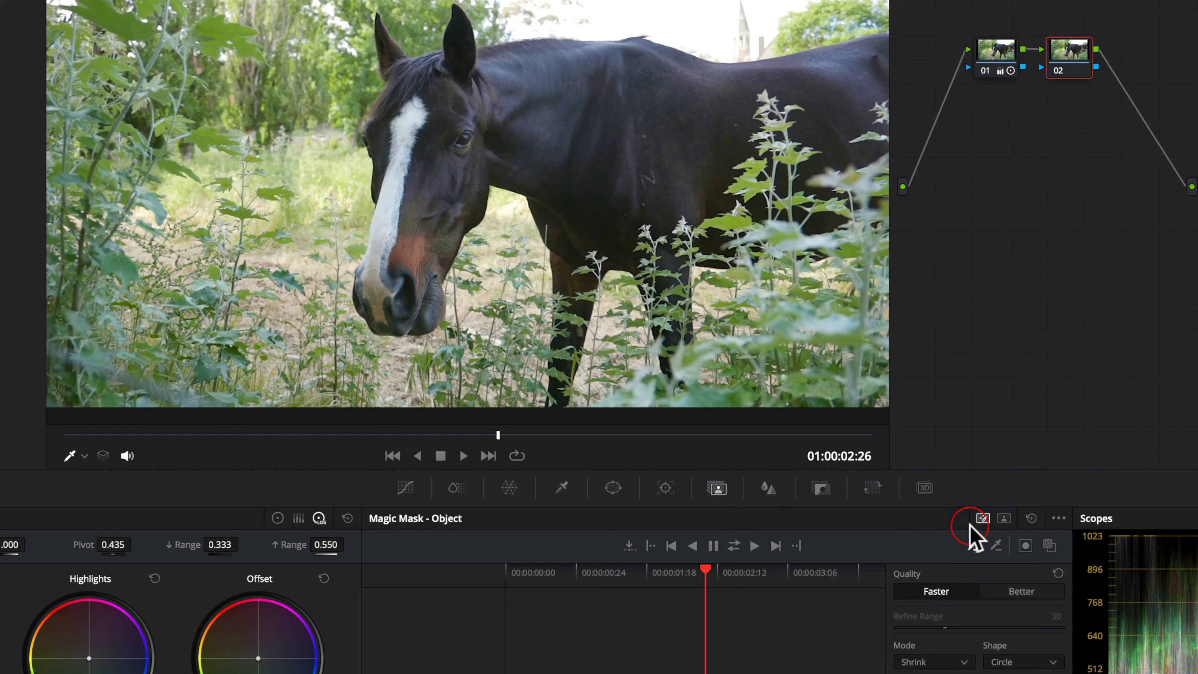
{"action": "mouse_move", "coordinate": [1013, 539]}
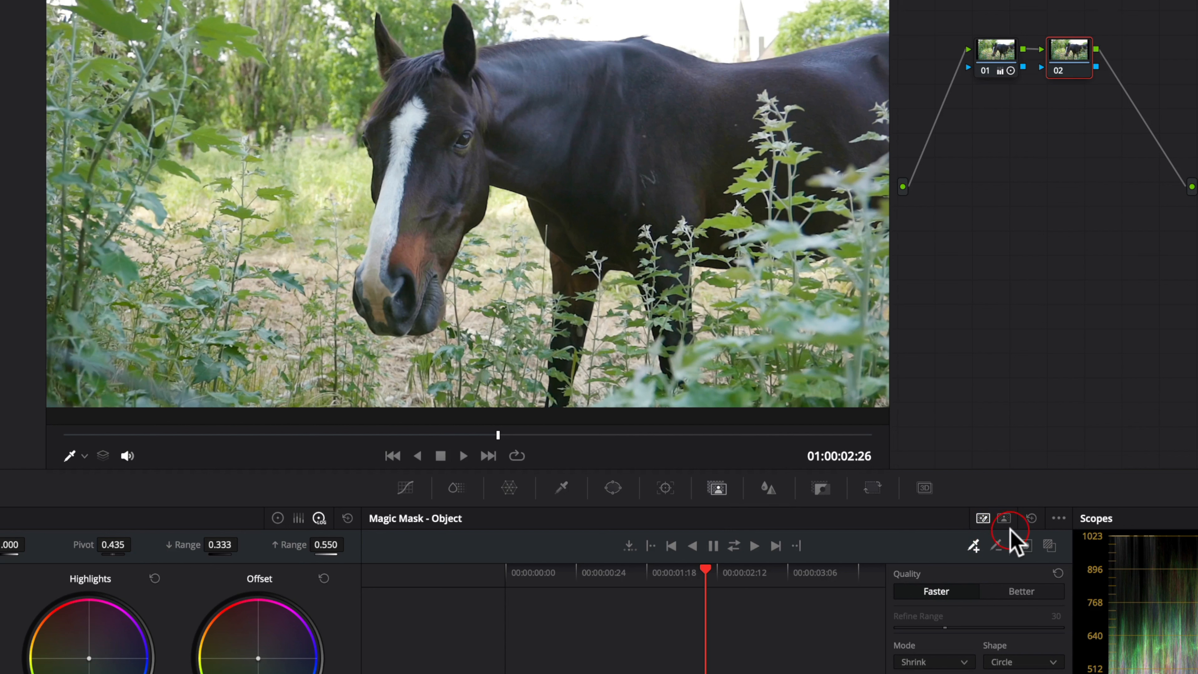
{"action": "mouse_move", "coordinate": [1005, 518]}
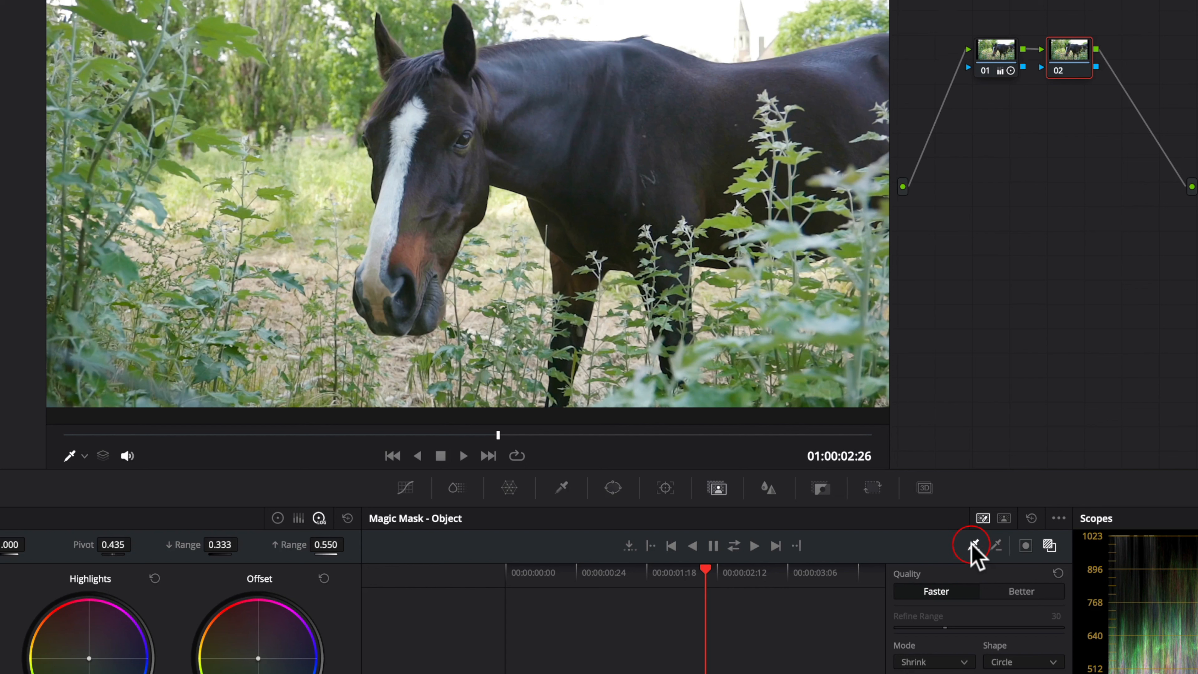
{"action": "left_click", "coordinate": [974, 545]}
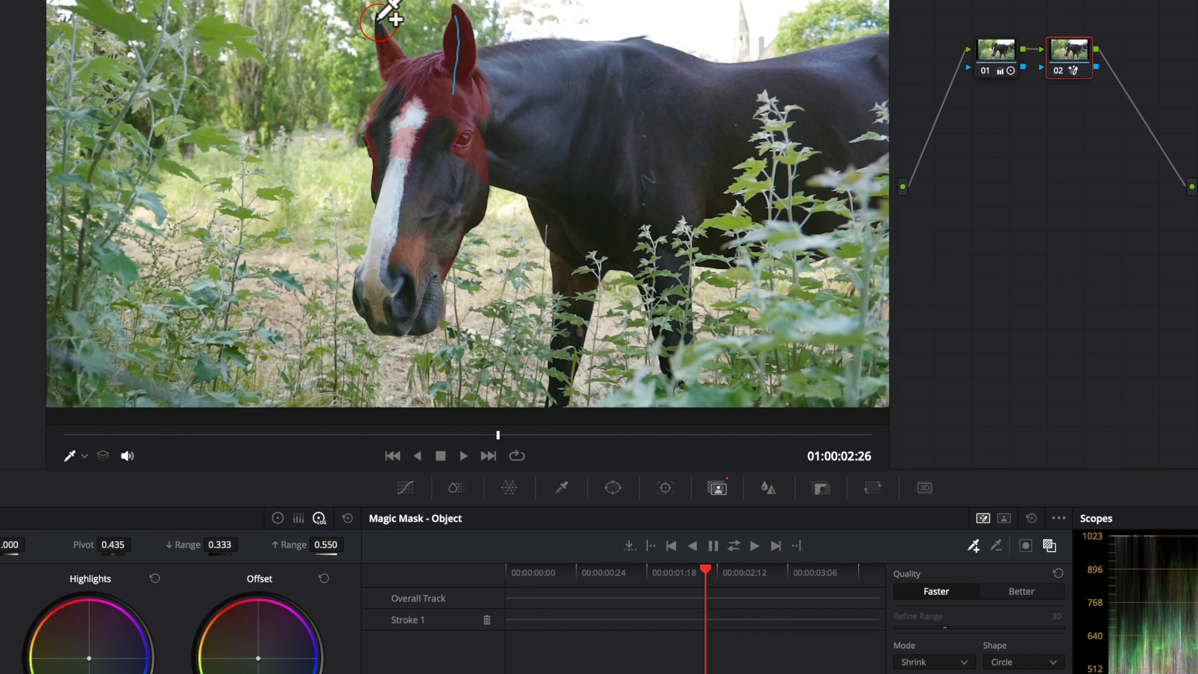
{"action": "left_click_drag", "start_coordinate": [389, 15], "coordinate": [405, 279]}
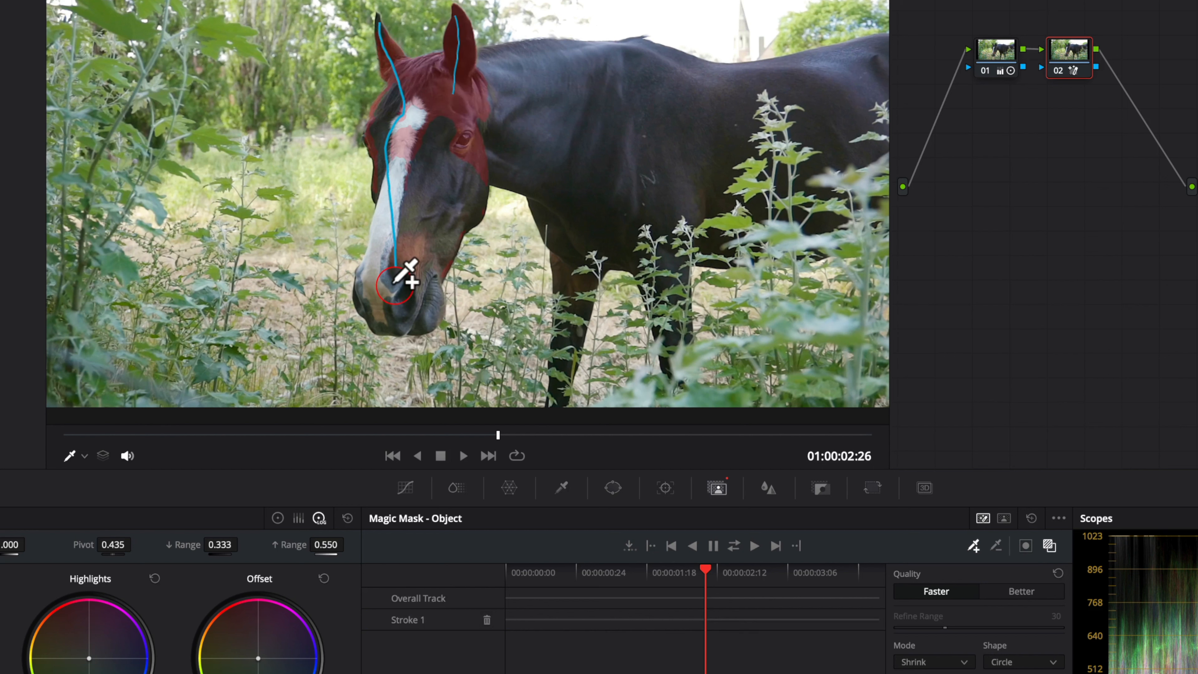
{"action": "left_click", "coordinate": [439, 142]}
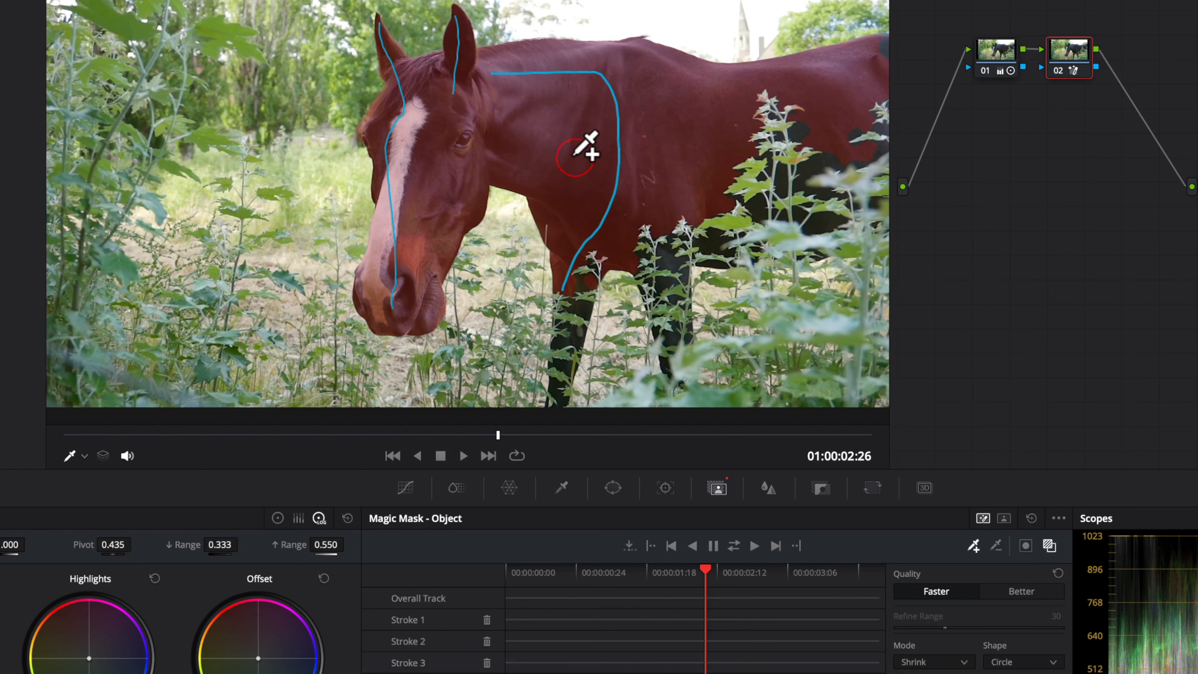
{"action": "mouse_move", "coordinate": [738, 76]}
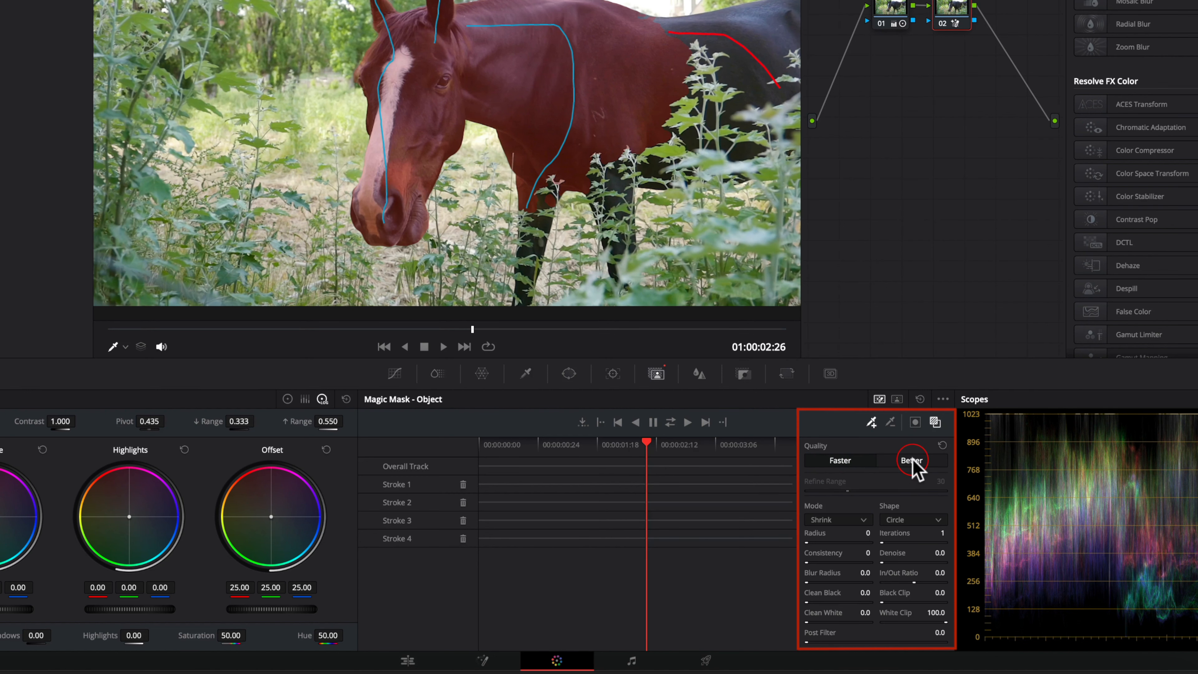
Step: Switch the Magic Mask quality to Better and track it forward through the clip
{"action": "left_click", "coordinate": [910, 461]}
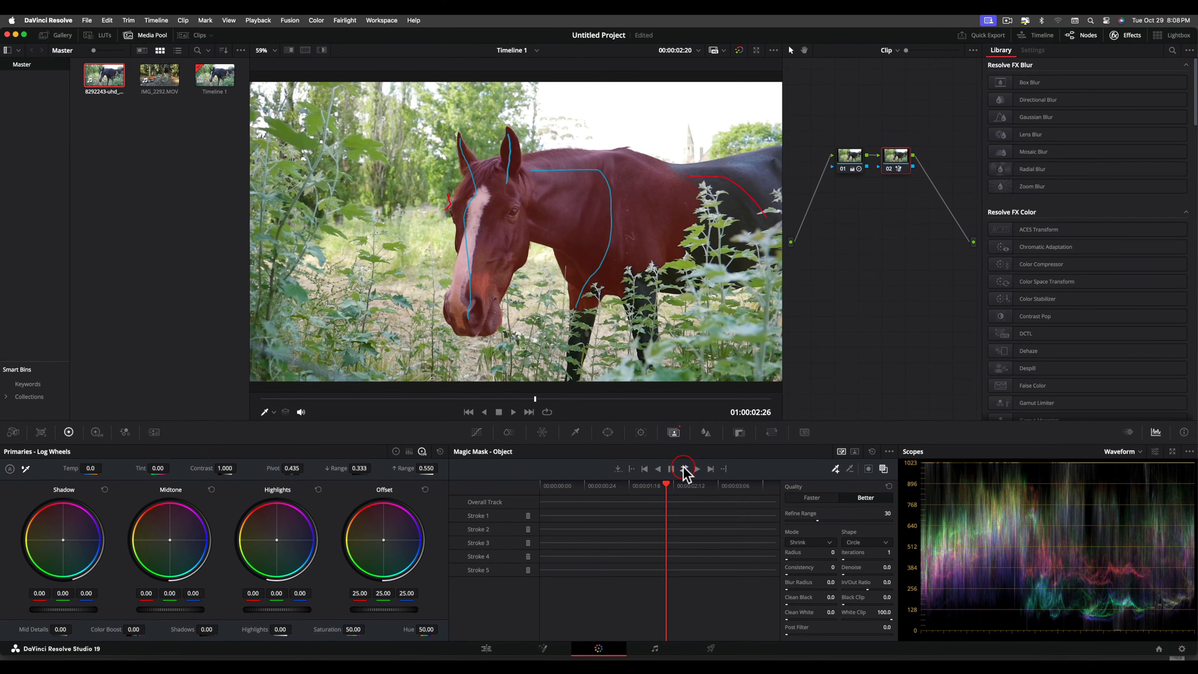
{"action": "left_click", "coordinate": [682, 469]}
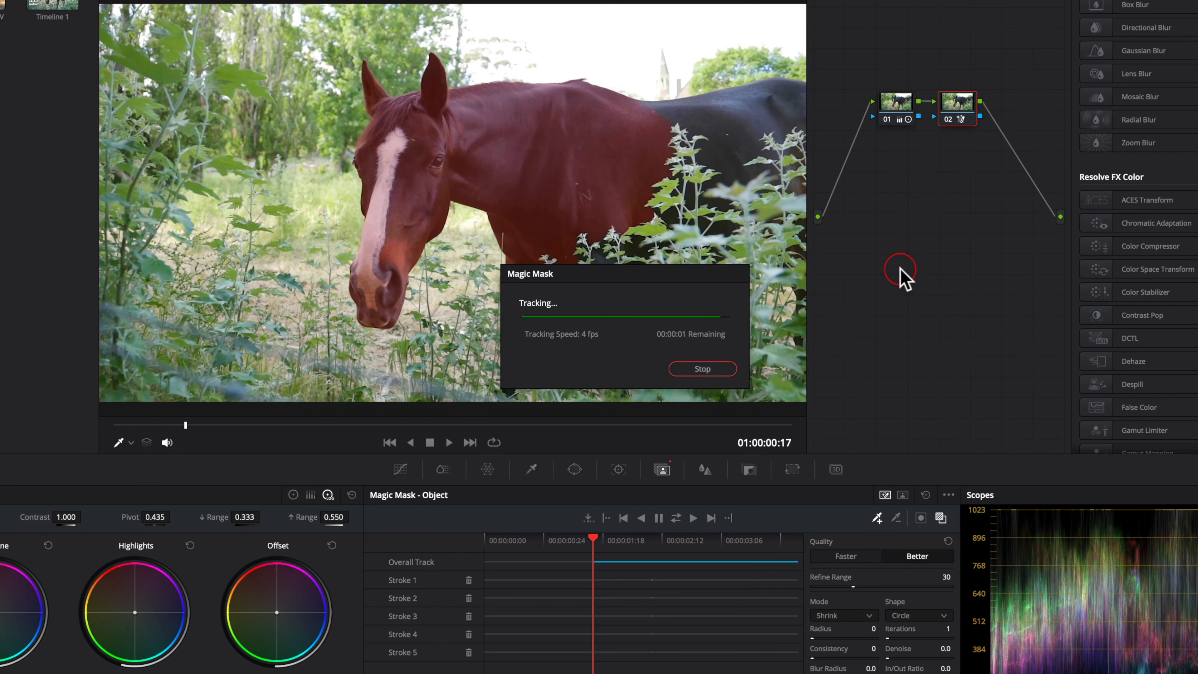
Step: Add an alpha output to the node graph and wire node 02's alpha into it
{"action": "left_click", "coordinate": [700, 368]}
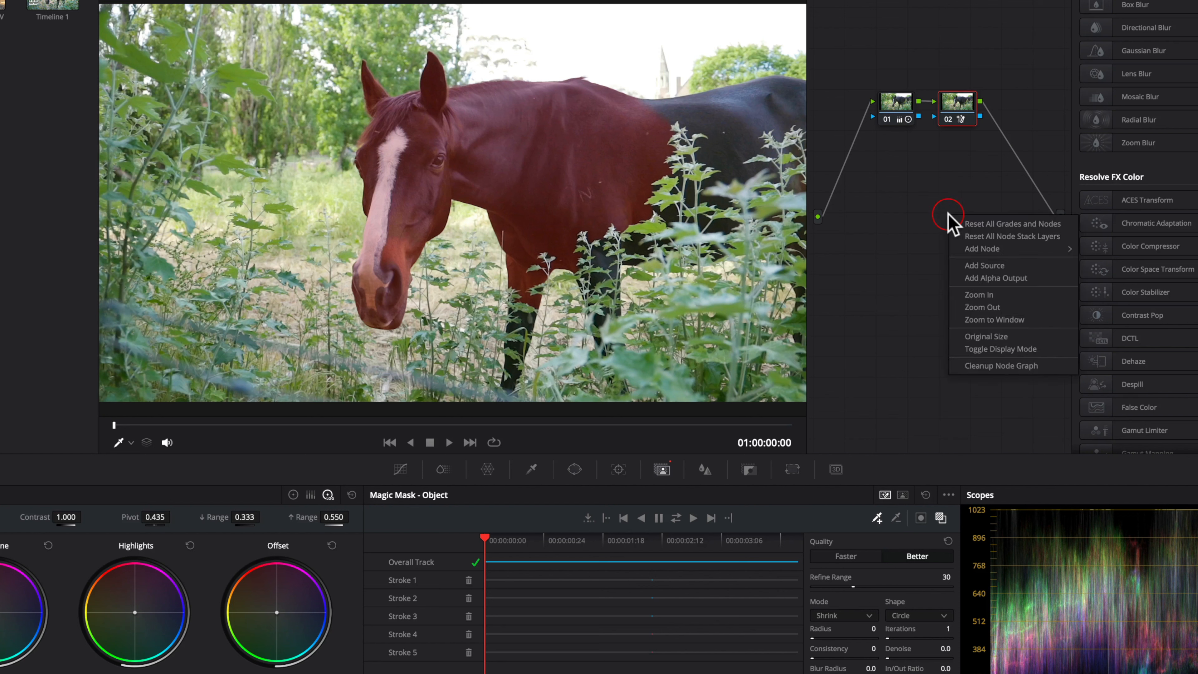
{"action": "mouse_move", "coordinate": [966, 283]}
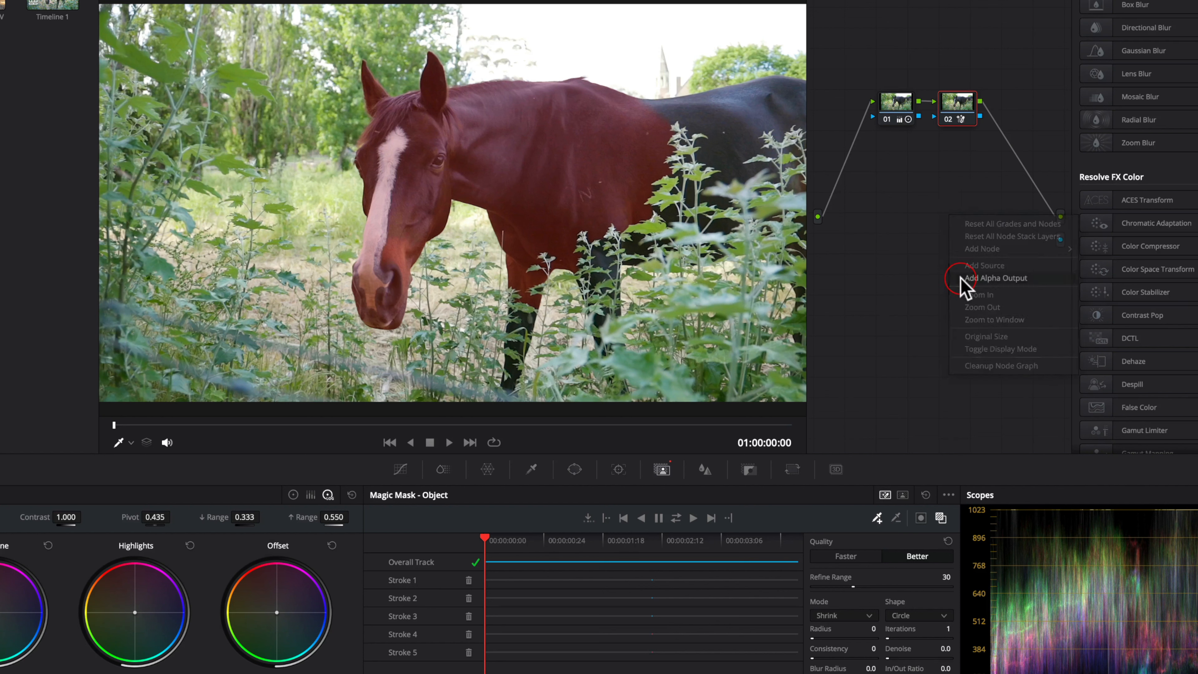
{"action": "left_click", "coordinate": [997, 277]}
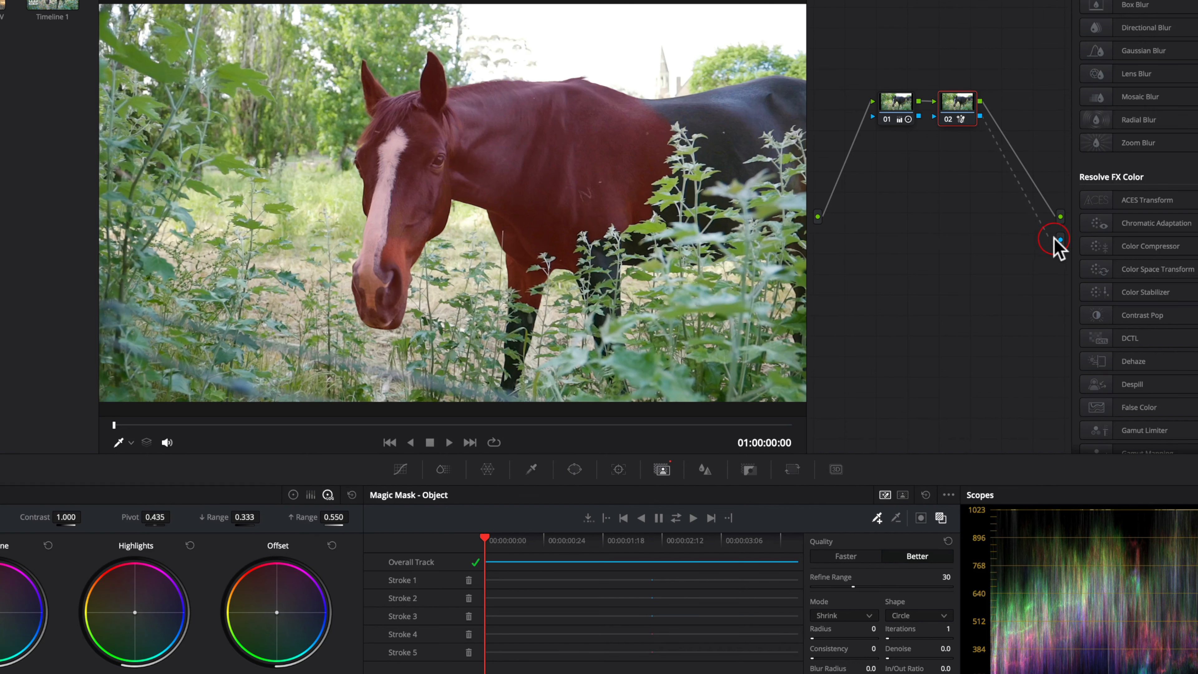
{"action": "mouse_move", "coordinate": [1044, 242]}
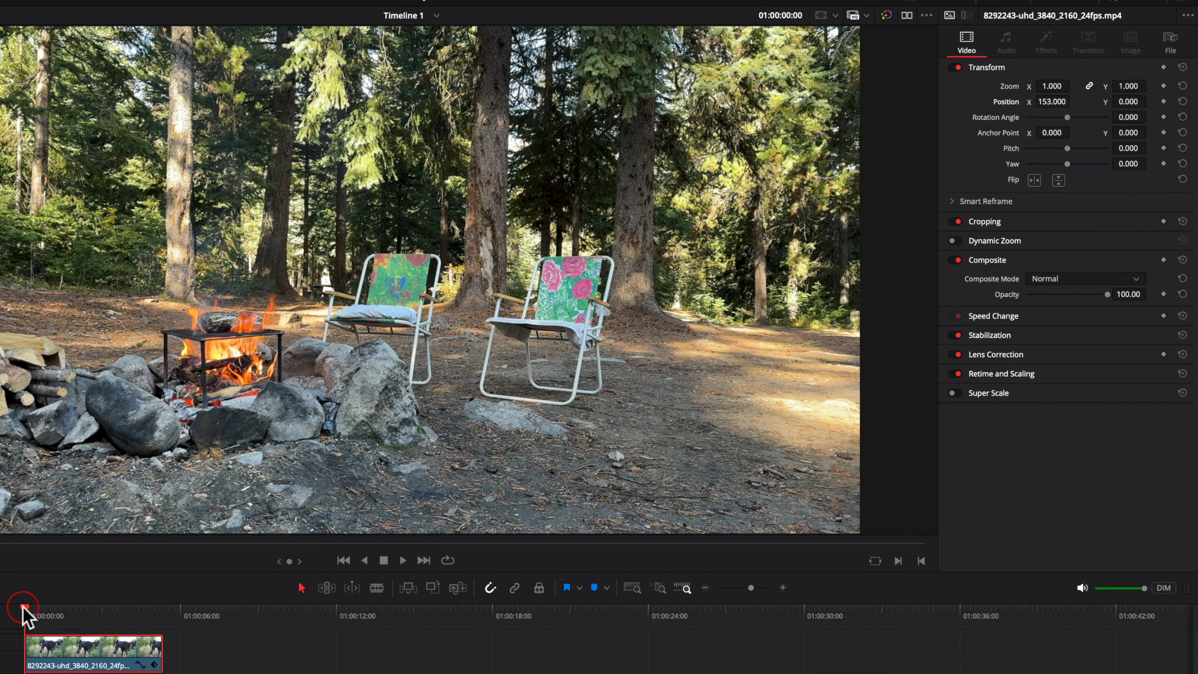
Step: Return to the Color page and disconnect node 02's alpha link from the output
{"action": "left_click", "coordinate": [599, 648]}
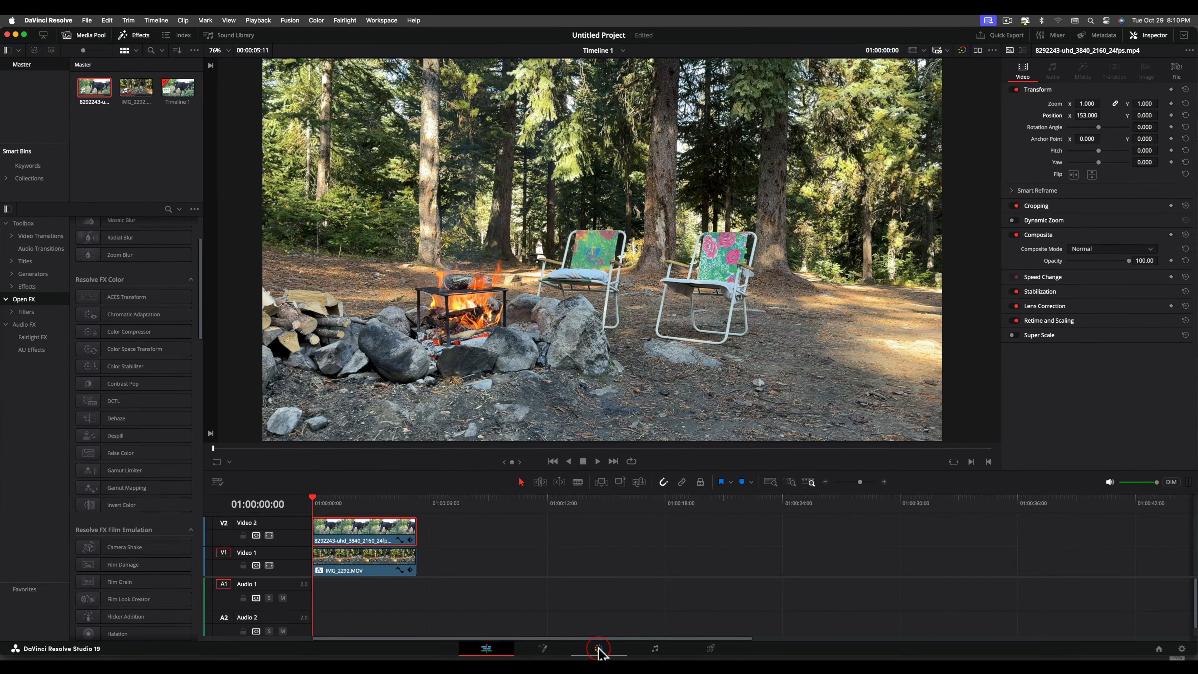
{"action": "left_click", "coordinate": [599, 648]}
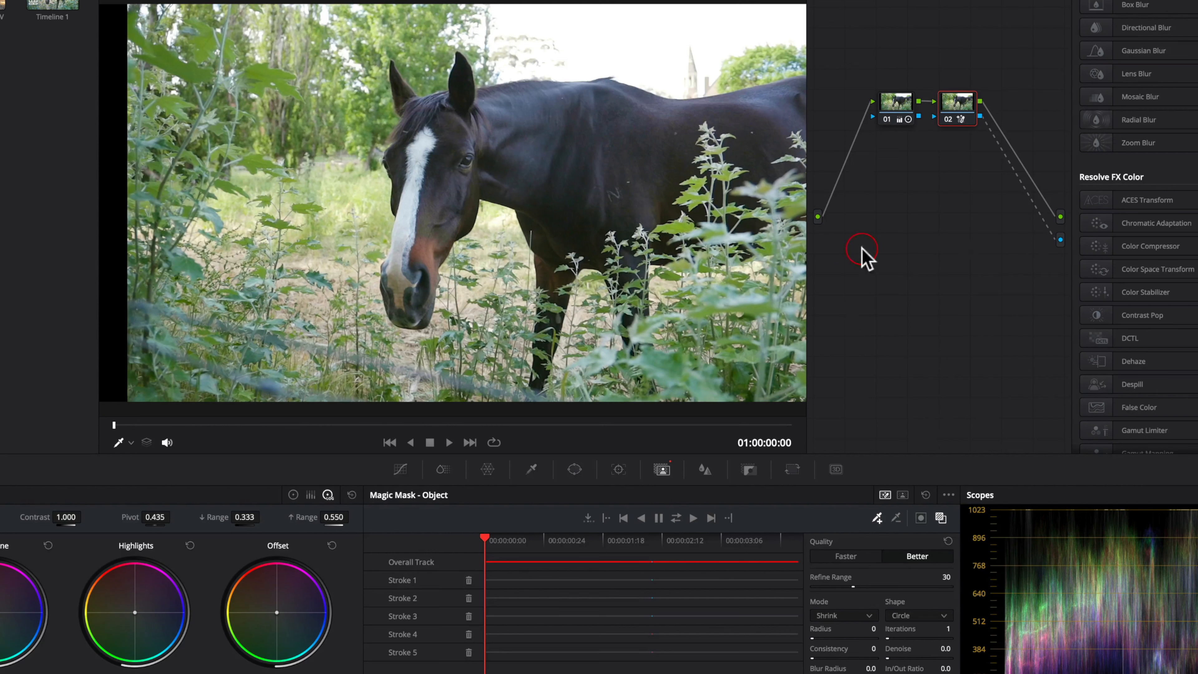
{"action": "mouse_move", "coordinate": [1048, 248]}
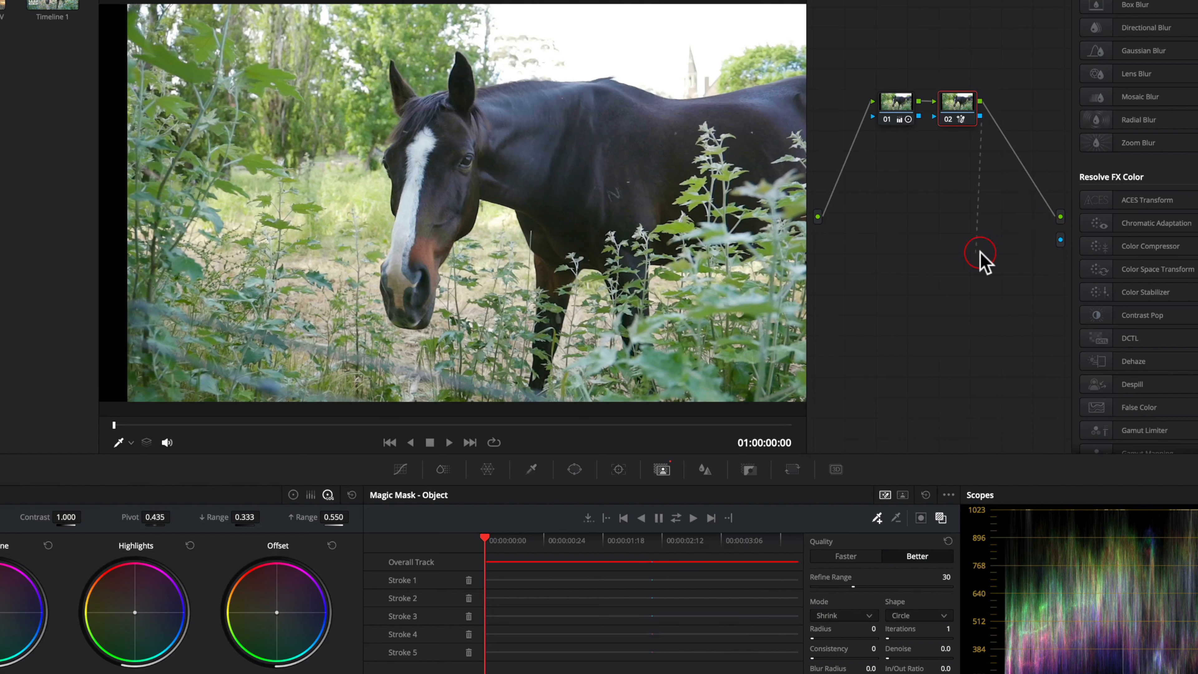
{"action": "mouse_move", "coordinate": [978, 260]}
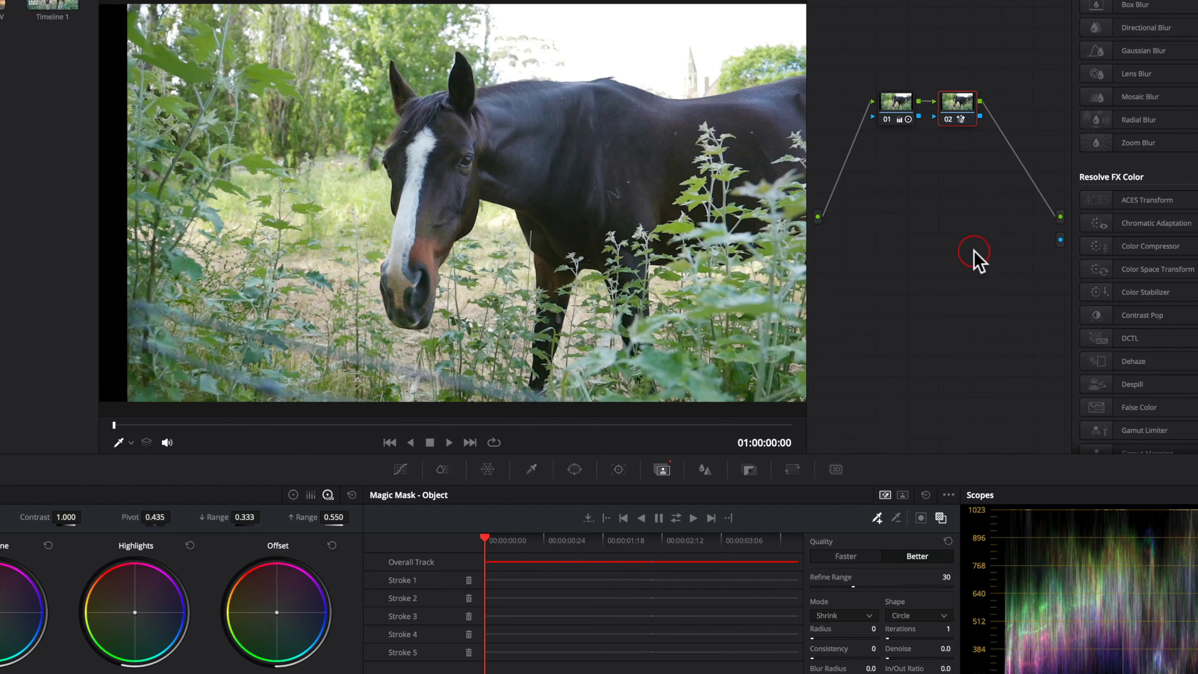
{"action": "mouse_move", "coordinate": [880, 524]}
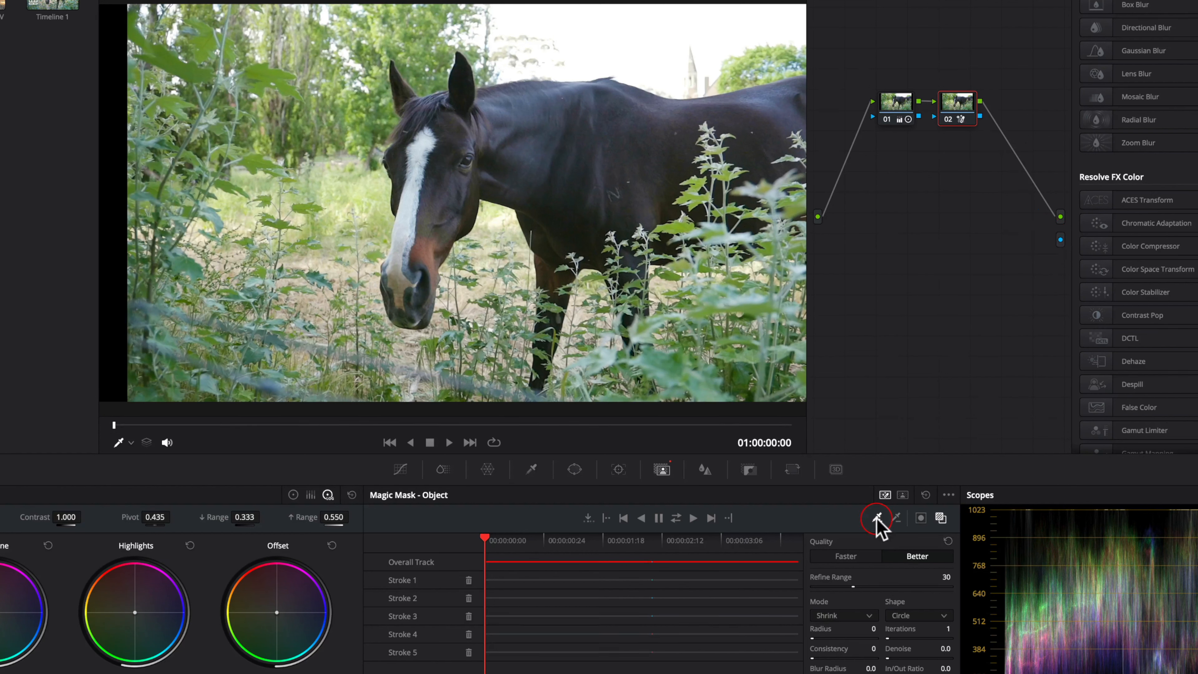
{"action": "left_click", "coordinate": [878, 518]}
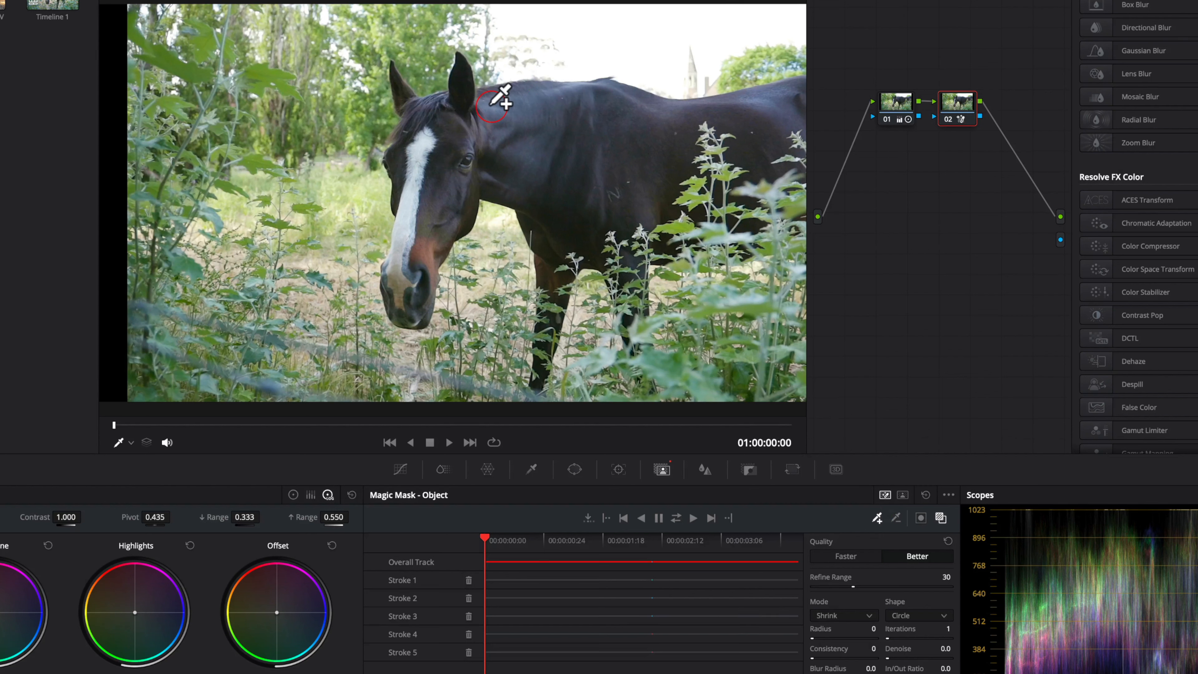
{"action": "mouse_move", "coordinate": [470, 57]}
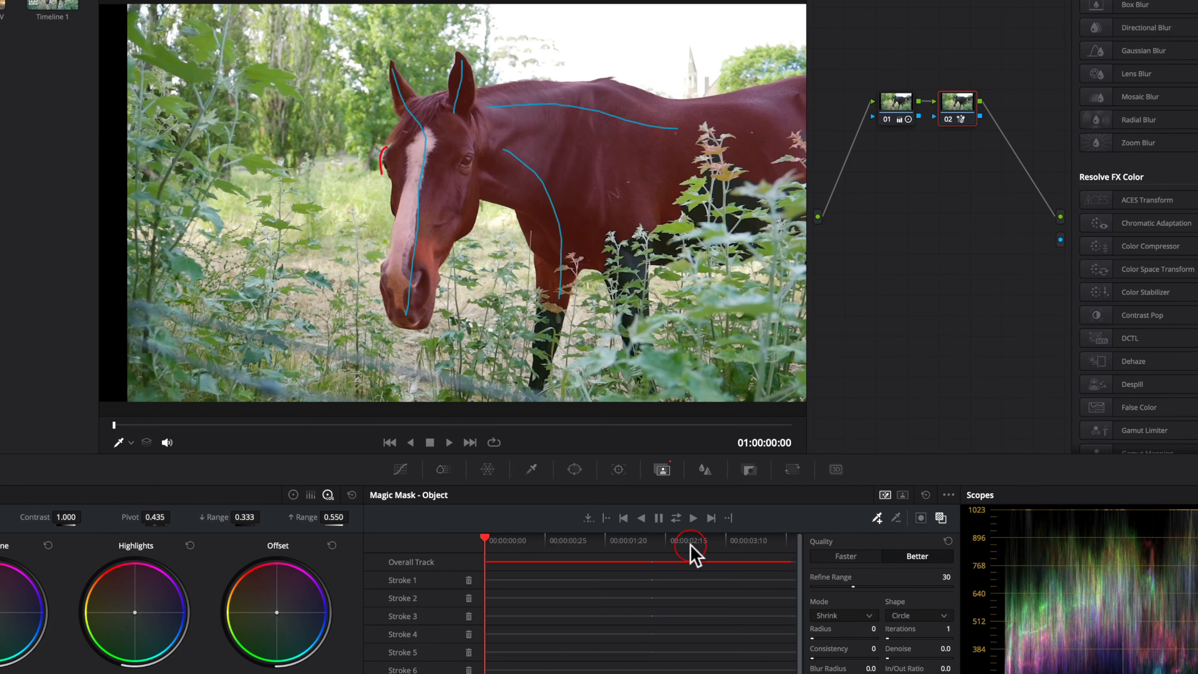
Step: Add another stroke to the horse's Magic Mask and track it forward
{"action": "left_click", "coordinate": [675, 518]}
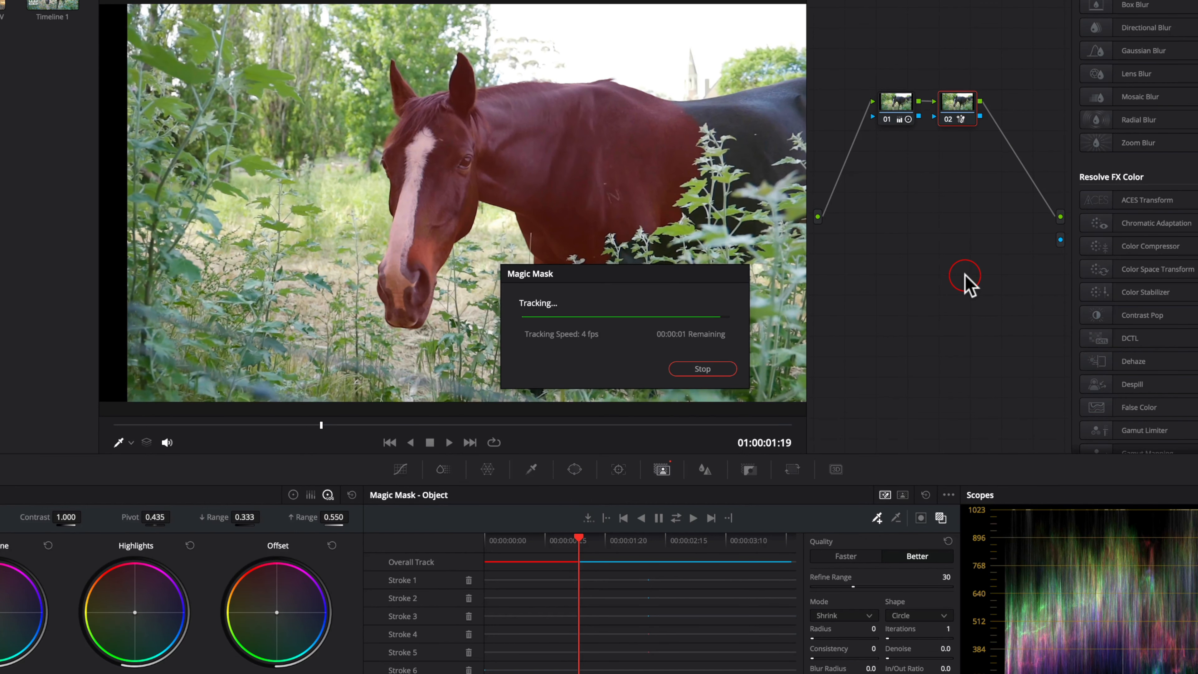
Step: Connect the tracked mask node's alpha to the alpha output, cutting out the horse
{"action": "left_click", "coordinate": [701, 369]}
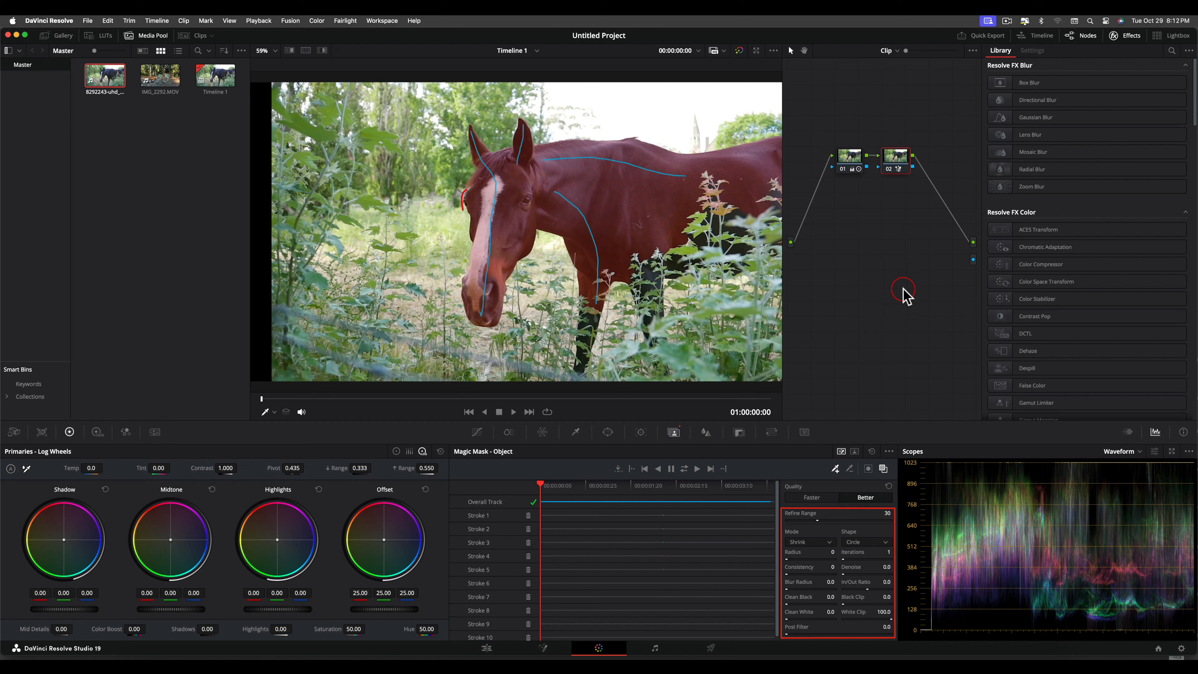
{"action": "mouse_move", "coordinate": [777, 487]}
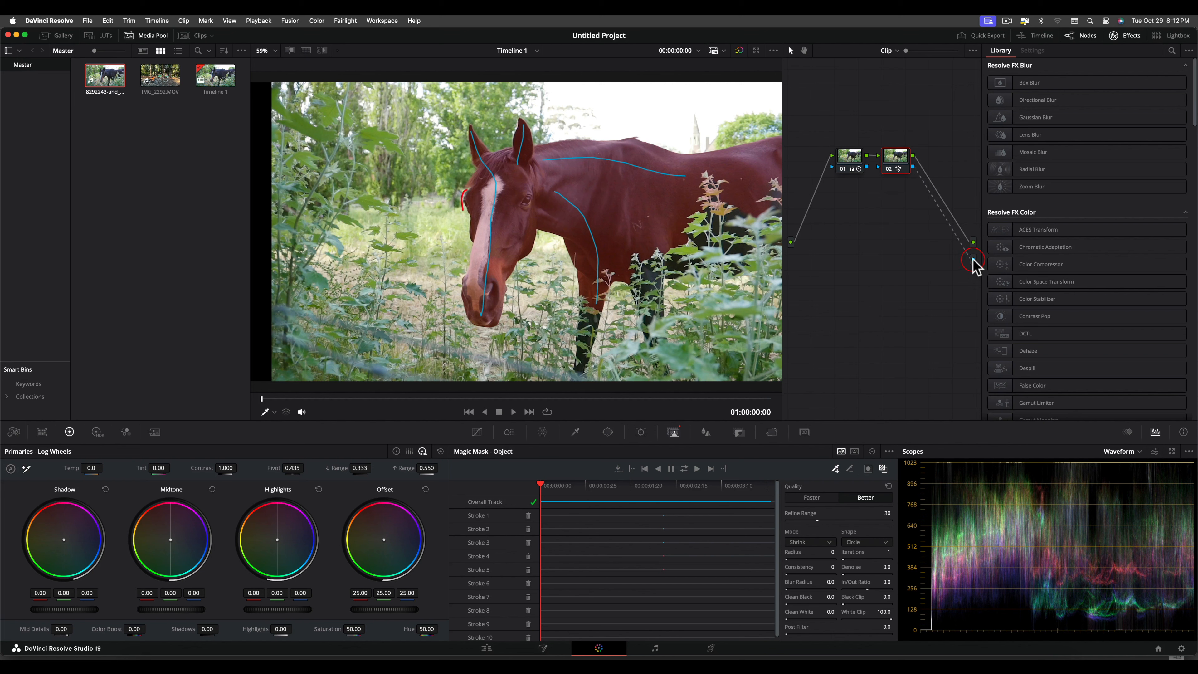
{"action": "left_click", "coordinate": [973, 260]}
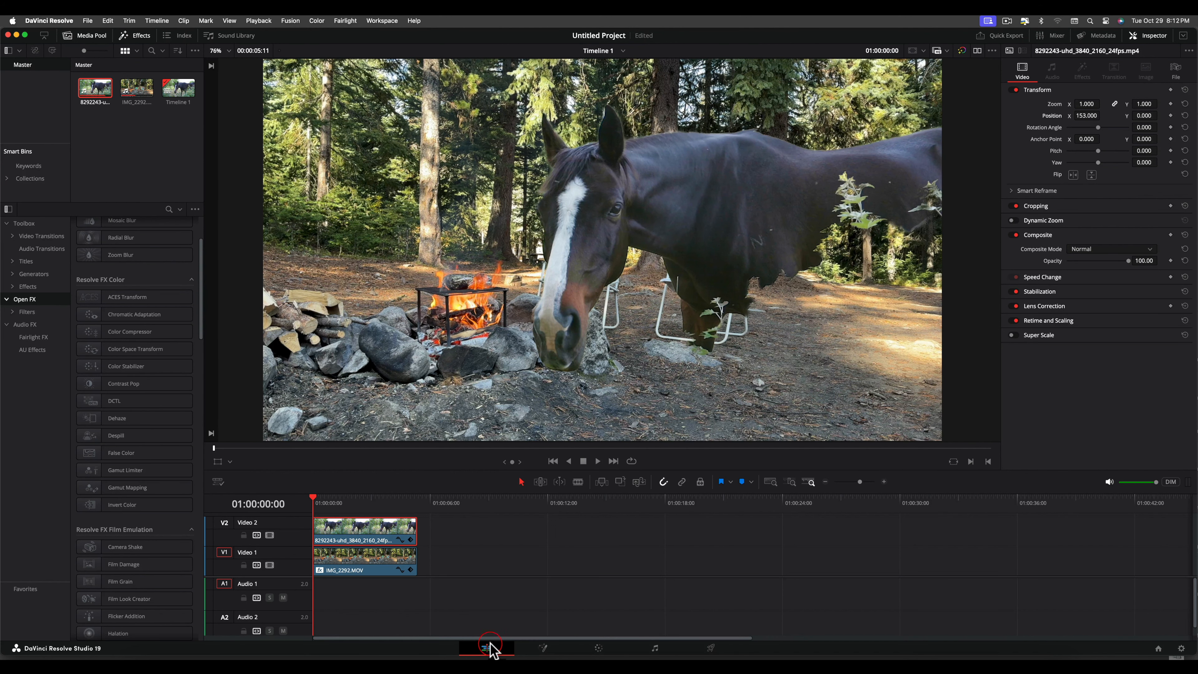
Step: Render the V2 horse clip in place as DNxHR into the RC folder
{"action": "left_click", "coordinate": [491, 647]}
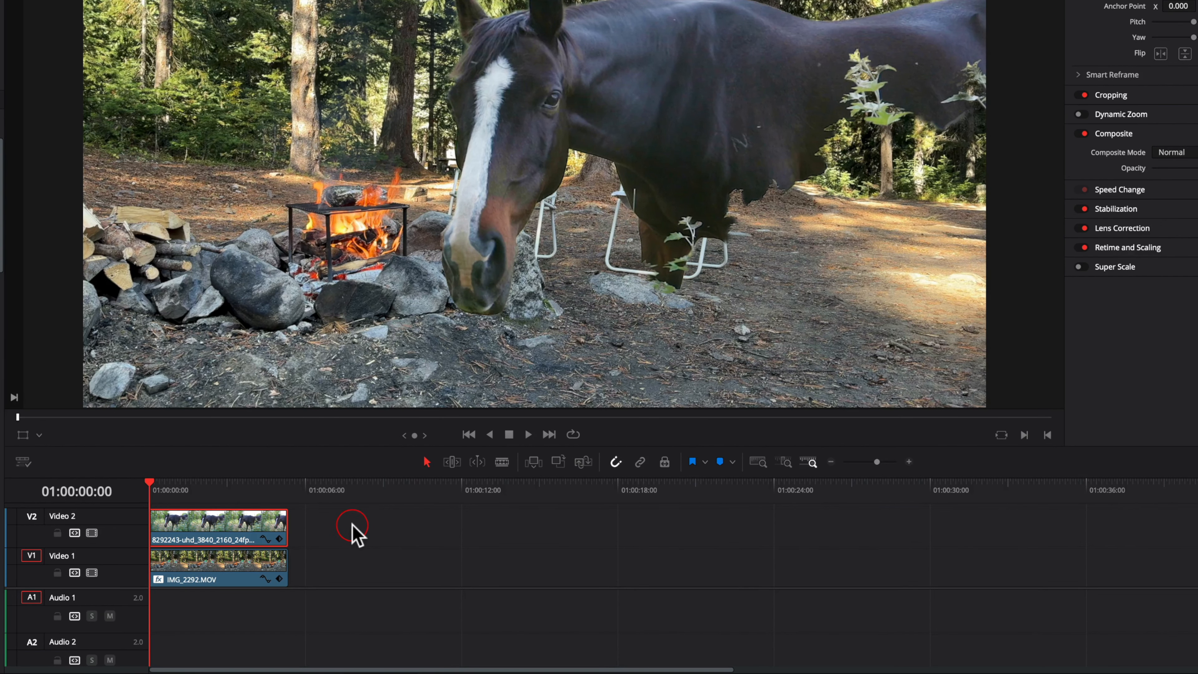
{"action": "mouse_move", "coordinate": [229, 532]}
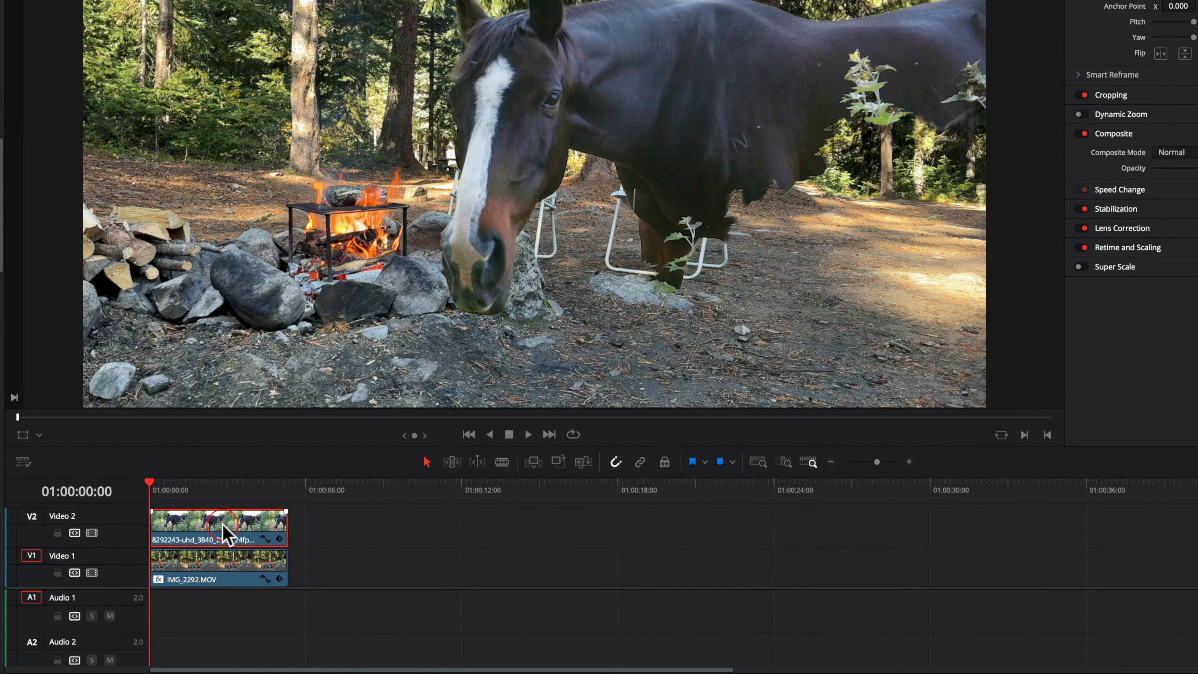
{"action": "right_click", "coordinate": [221, 527]}
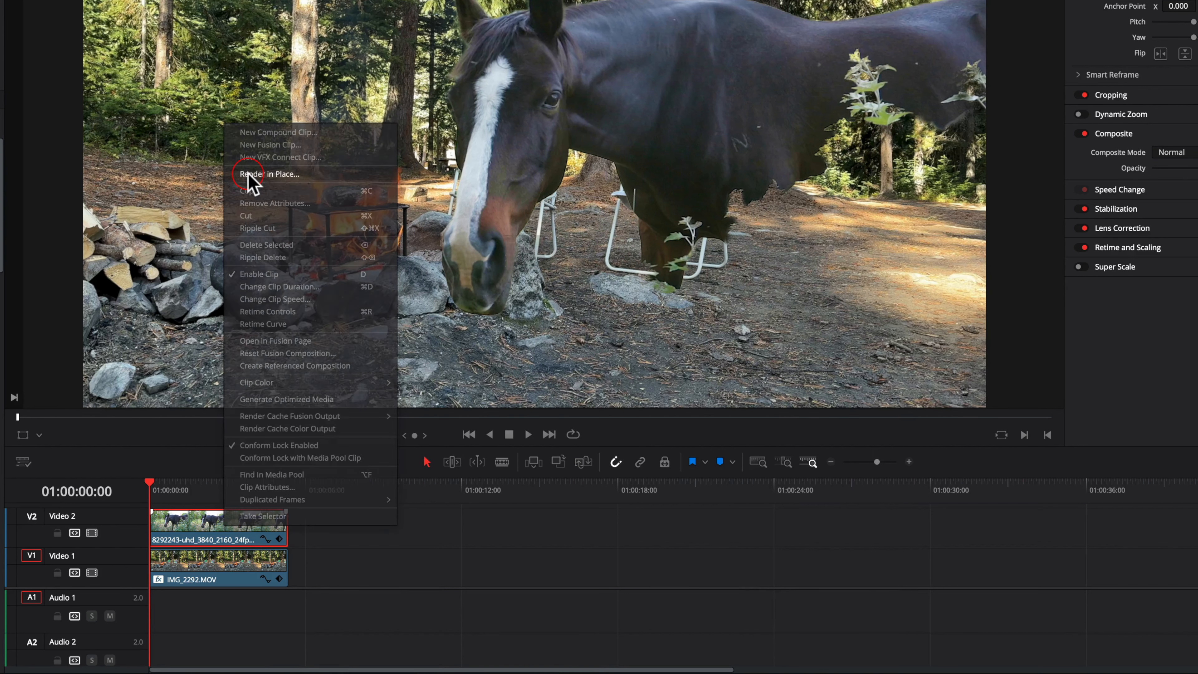
{"action": "left_click", "coordinate": [268, 173]}
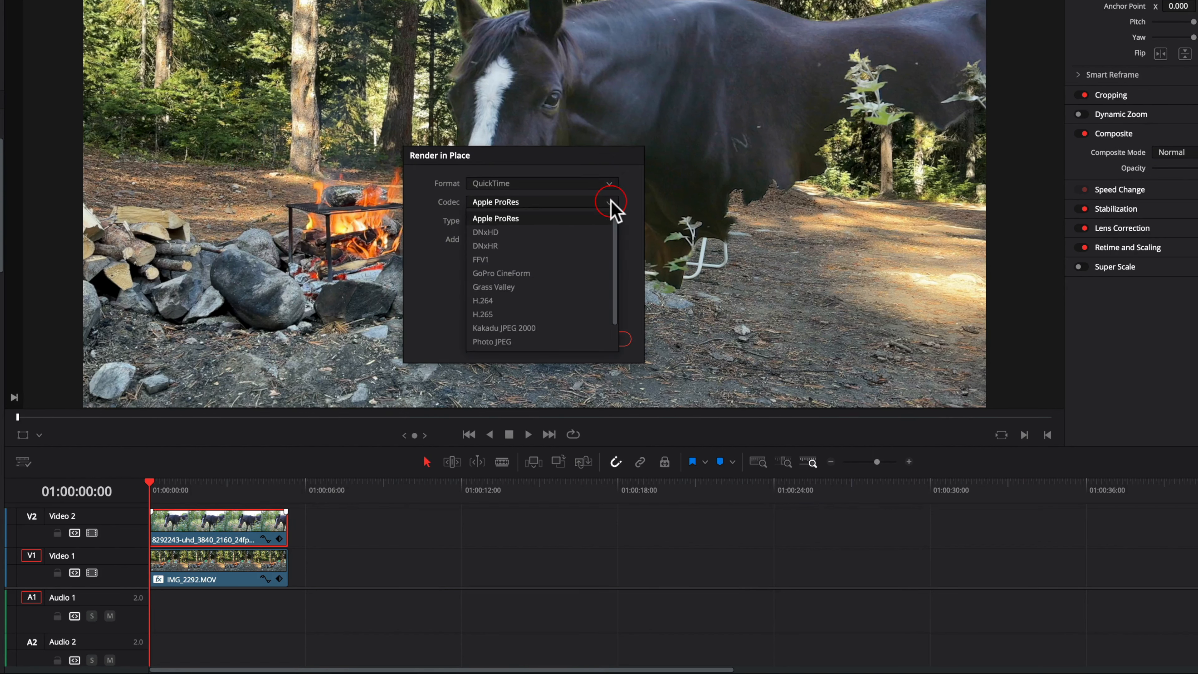
{"action": "mouse_move", "coordinate": [552, 251]}
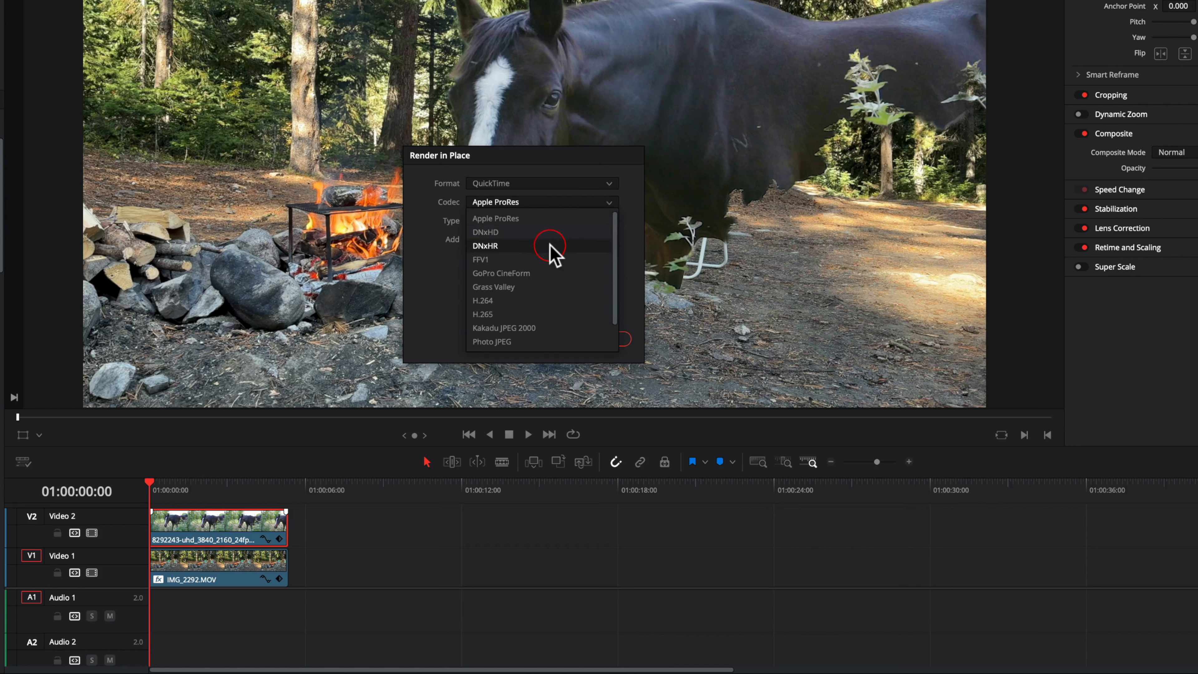
{"action": "left_click", "coordinate": [484, 245]}
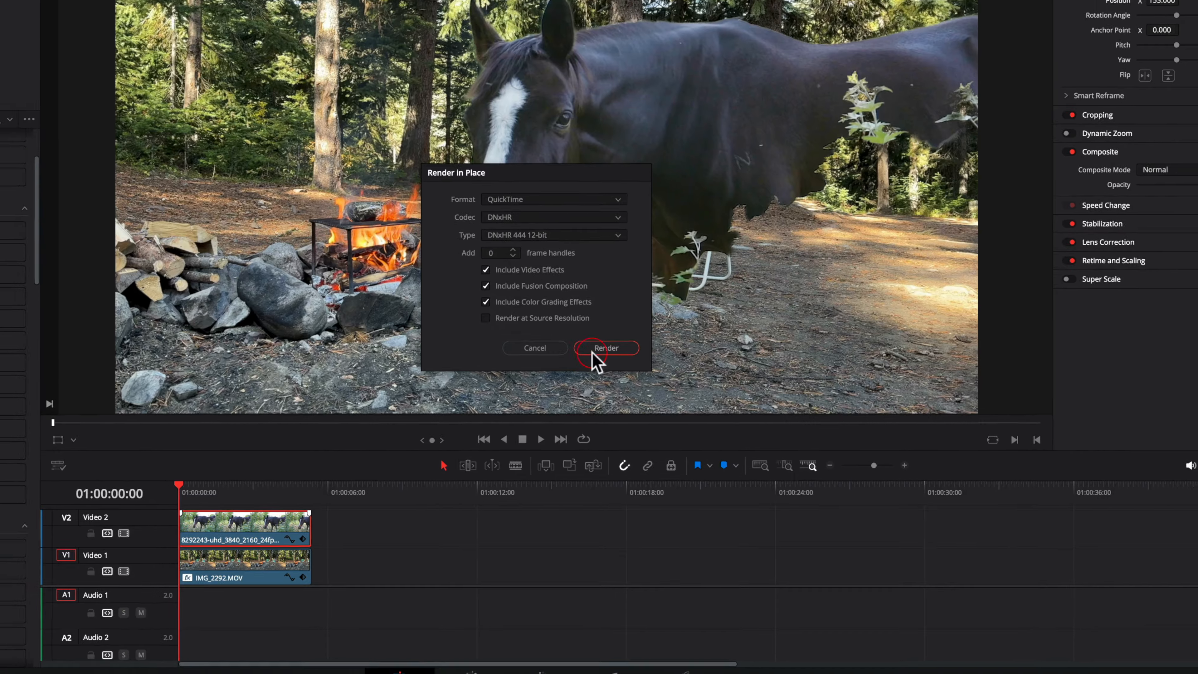
{"action": "left_click", "coordinate": [606, 348]}
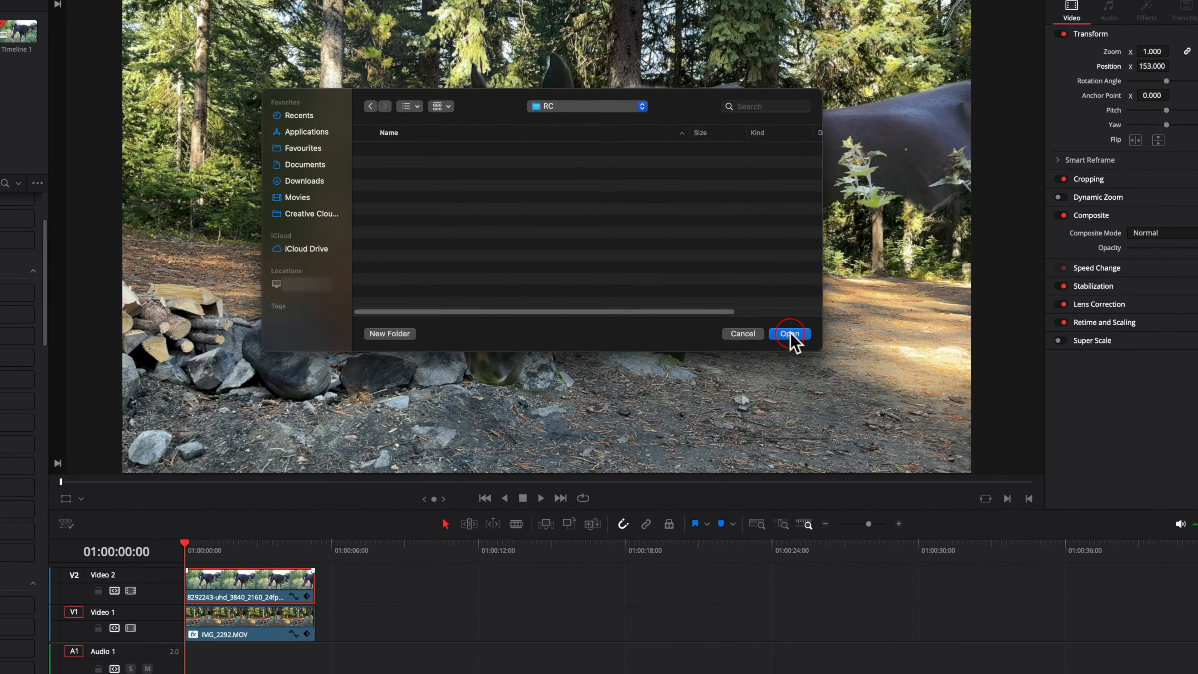
{"action": "left_click", "coordinate": [789, 334]}
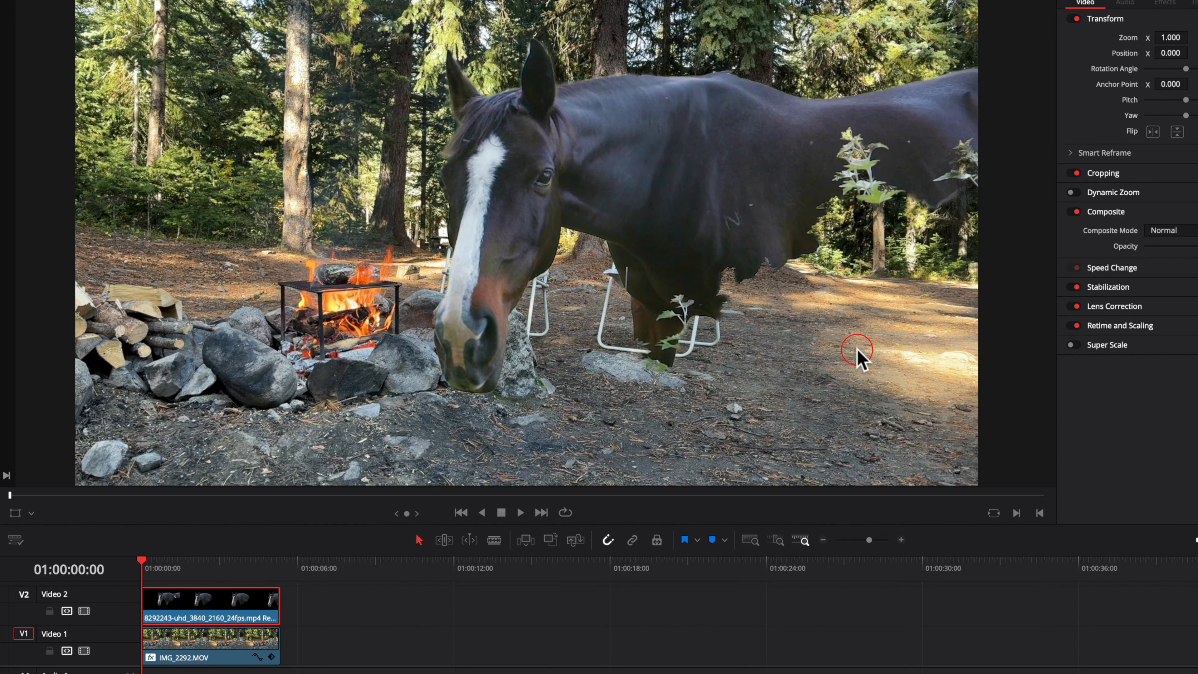
Step: Switch to the Deliver page showing the timeline's render settings
{"action": "left_click", "coordinate": [197, 569]}
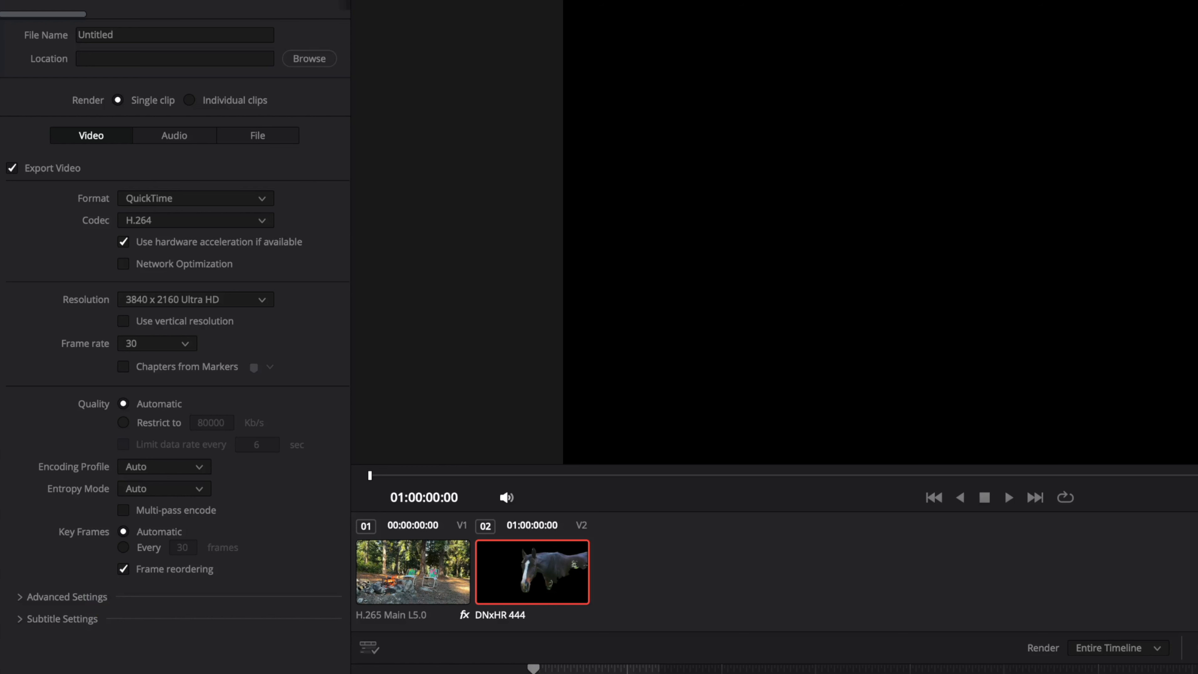
Step: Change the delivery codec to DNxHR 444 12-bit
{"action": "left_click", "coordinate": [262, 221]}
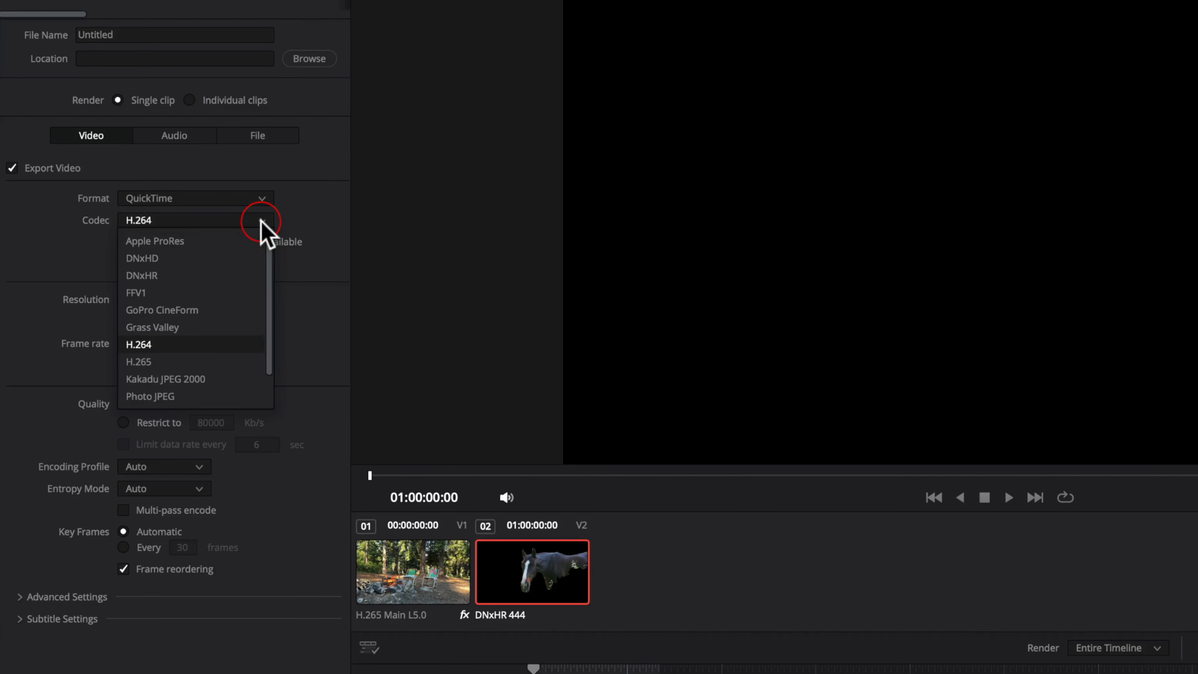
{"action": "mouse_move", "coordinate": [183, 276]}
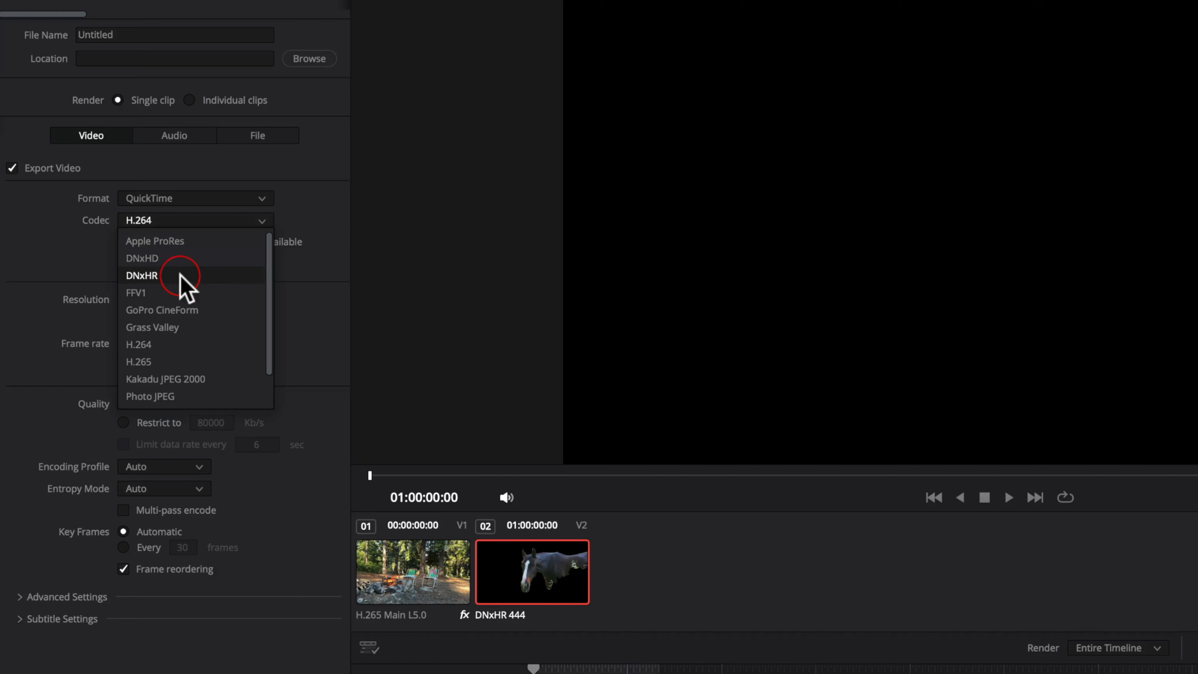
{"action": "left_click", "coordinate": [143, 276]}
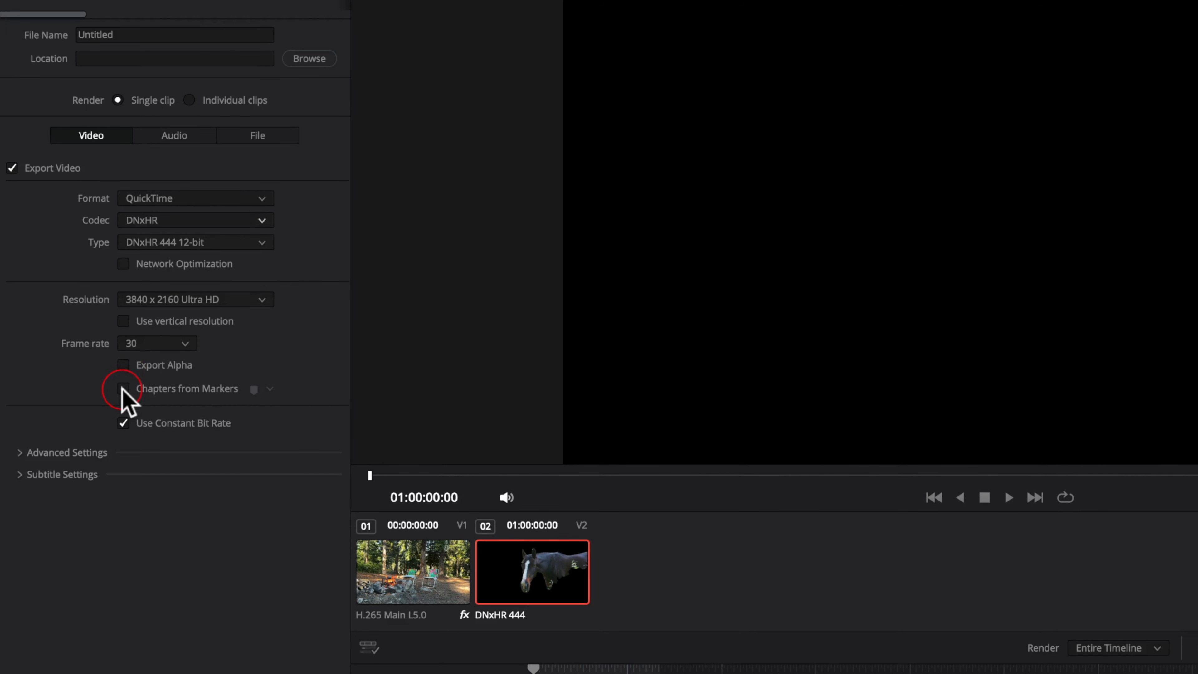
{"action": "mouse_move", "coordinate": [126, 378]}
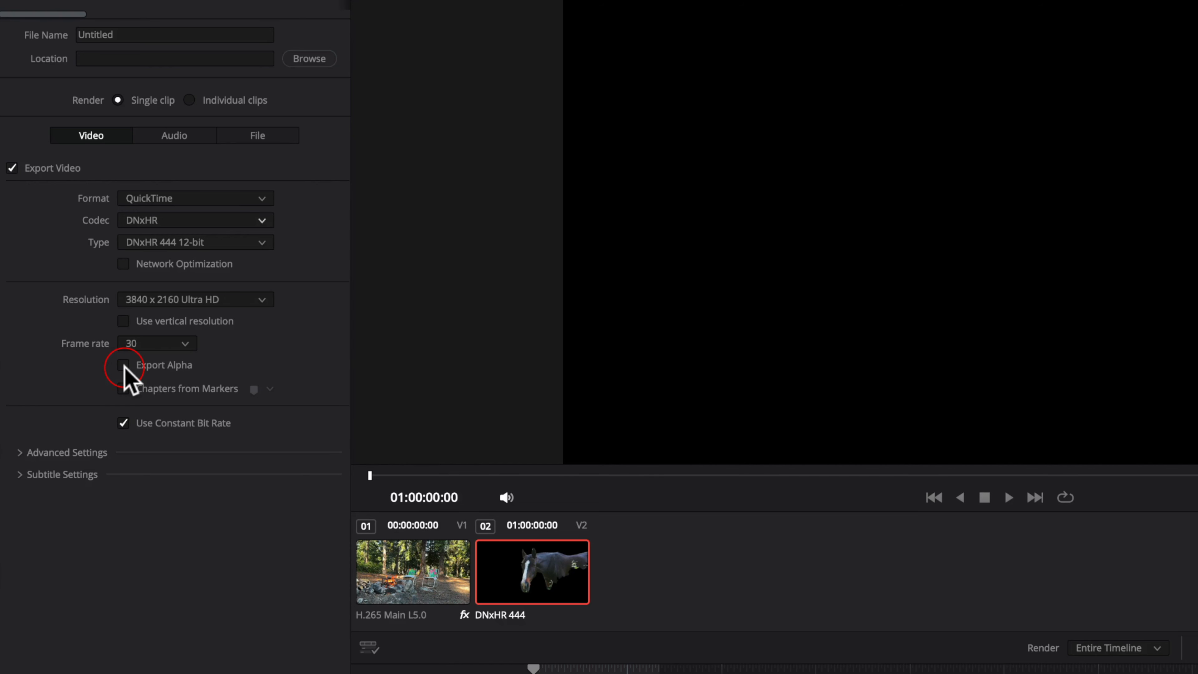